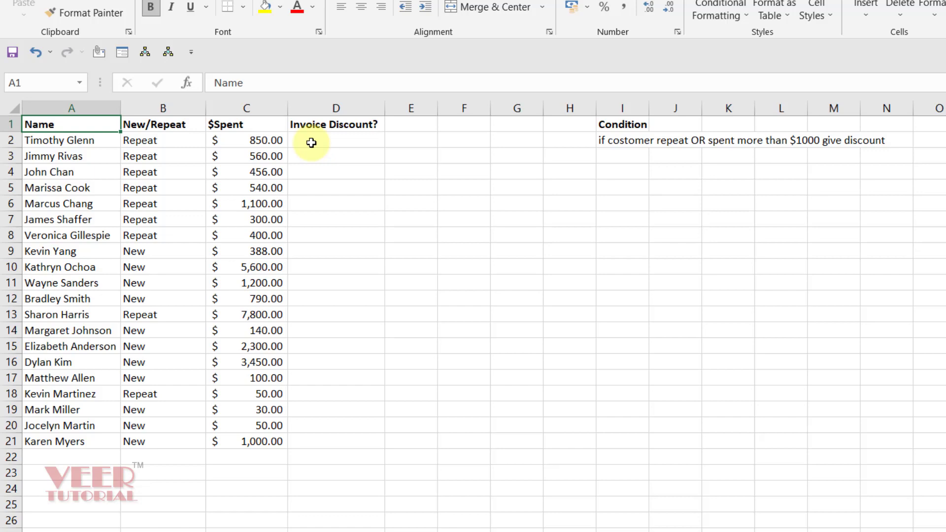
# Select cell D2 below the Invoice Discount? header.
pyautogui.click(335, 142)
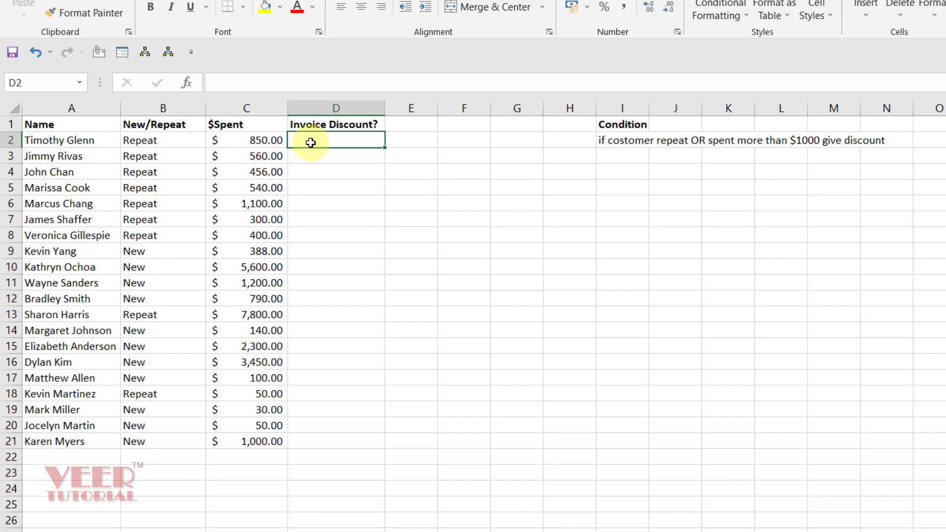
# Start D2's formula as =IF(OR(B2="Repeat", testing for repeat customers.
pyautogui.write('=IF(')
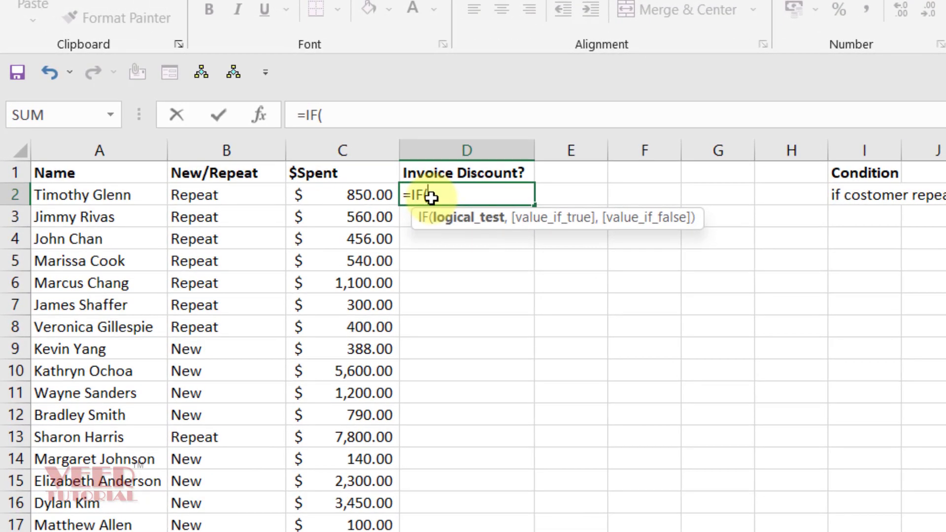
pyautogui.write('or')
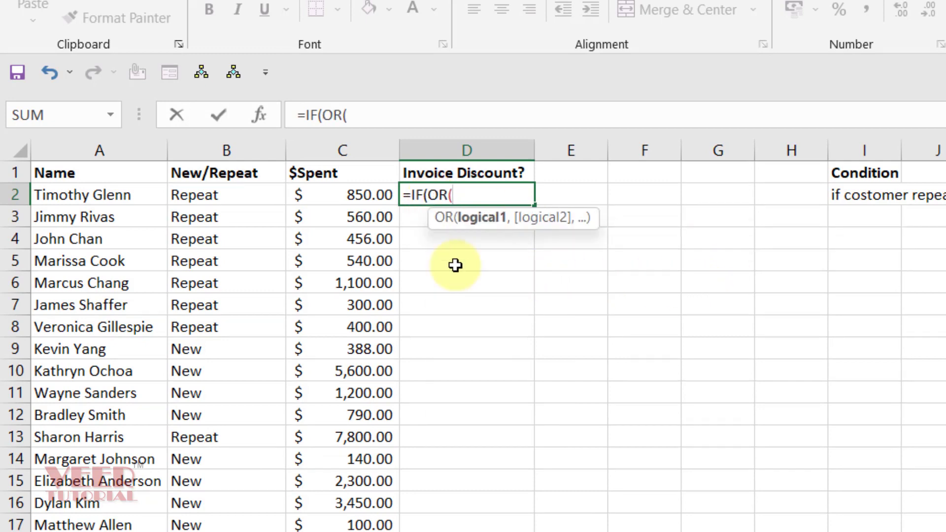
pyautogui.click(226, 195)
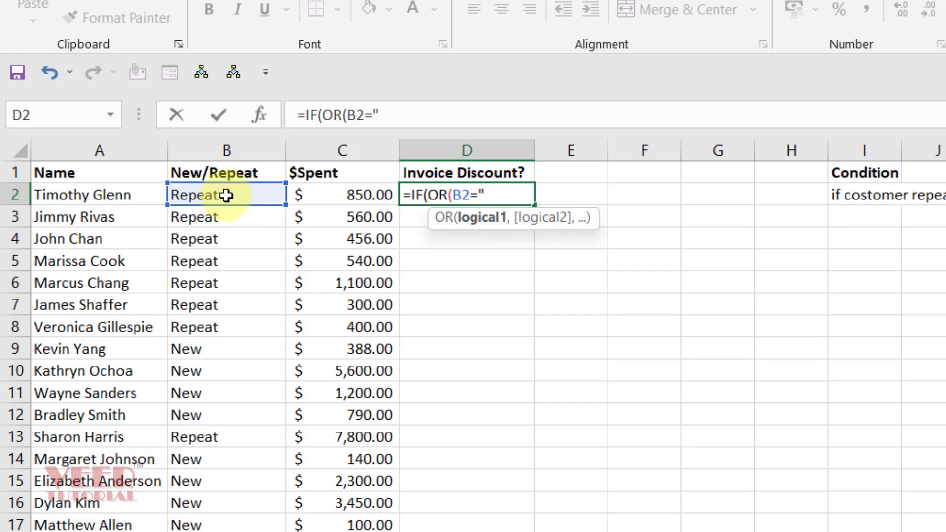
pyautogui.write('Repea')
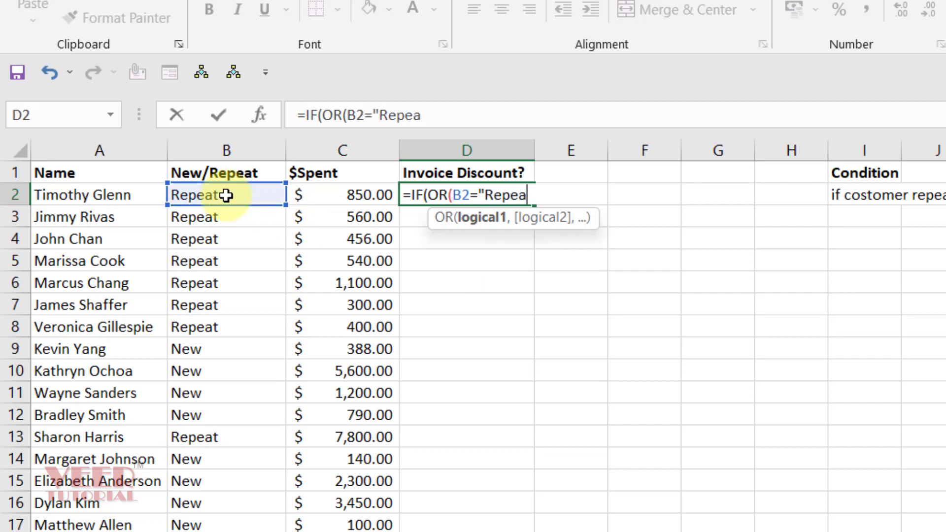
pyautogui.write('t",')
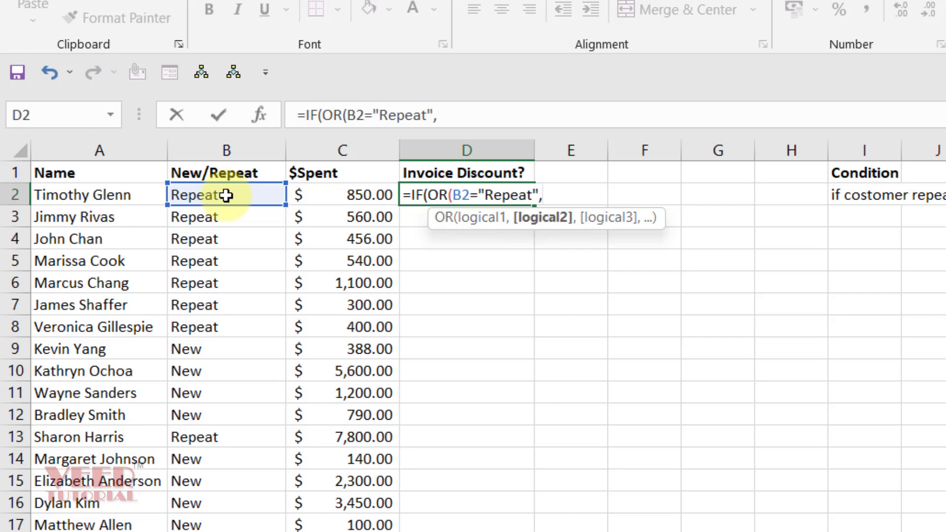
# Complete D2's formula with the C2>1000 test, returning "Give Discount" or "NA".
pyautogui.click(342, 194)
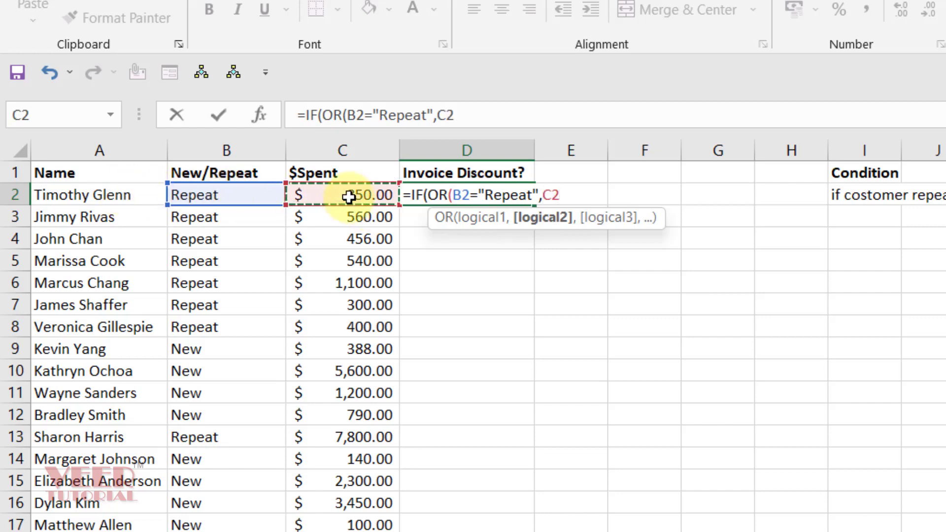
pyautogui.write('>1000)')
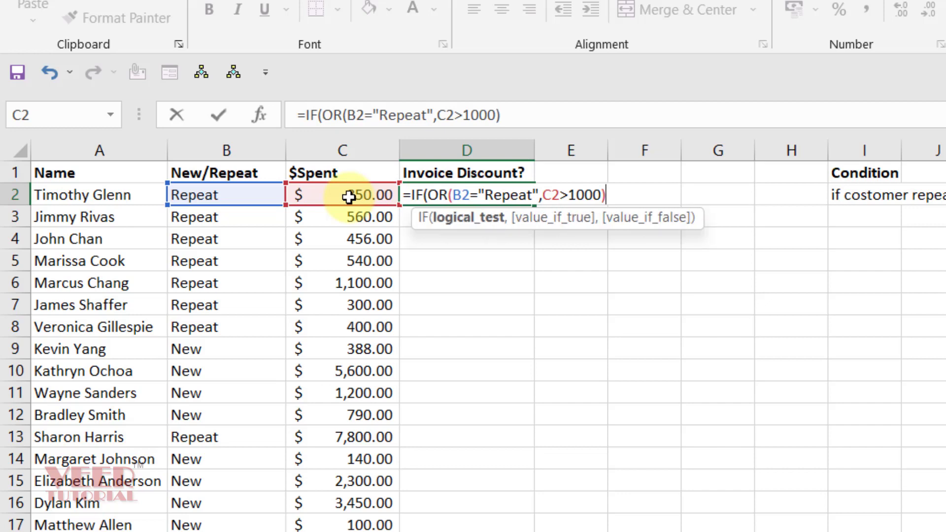
pyautogui.write(',')
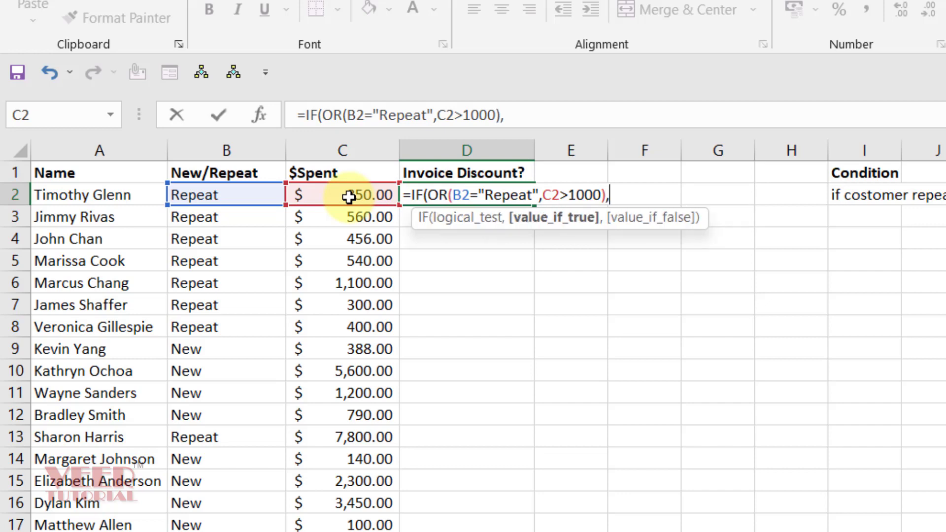
pyautogui.write('"')
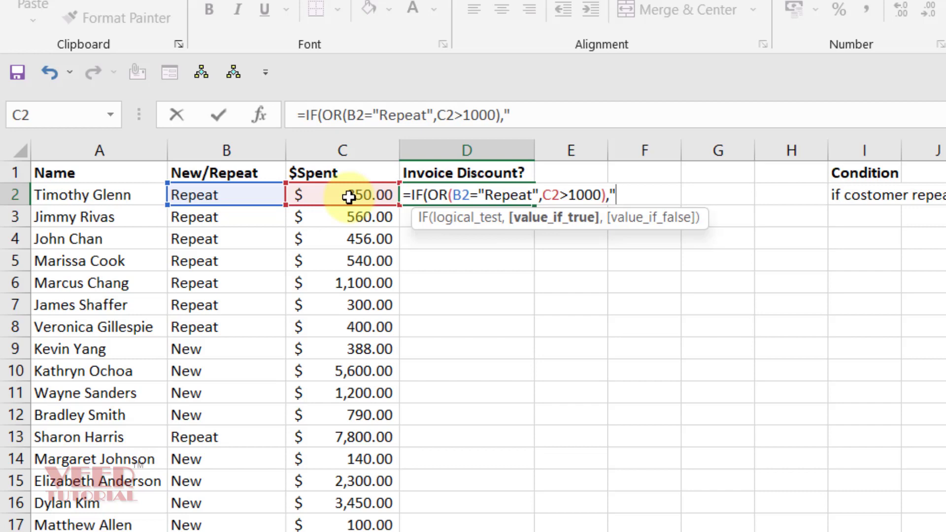
pyautogui.write('Give Di')
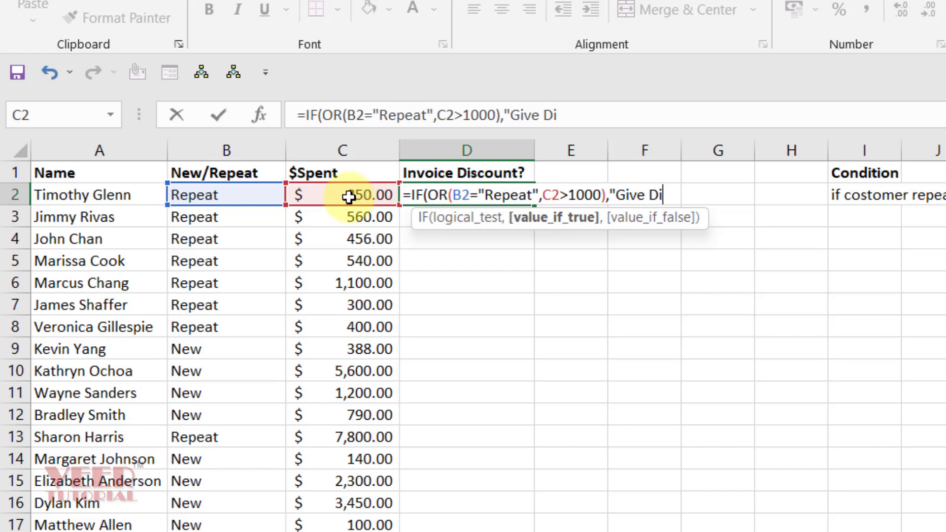
pyautogui.write('scount","NA")')
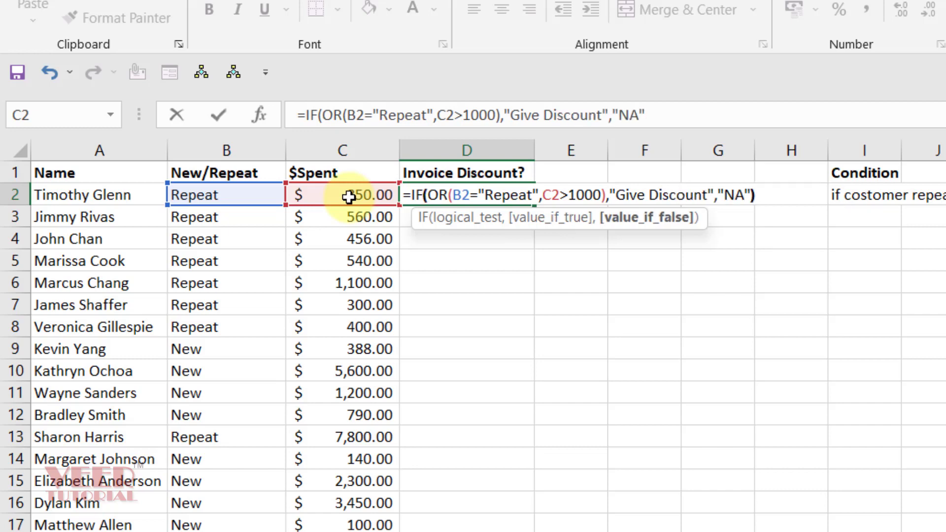
pyautogui.press('Enter')
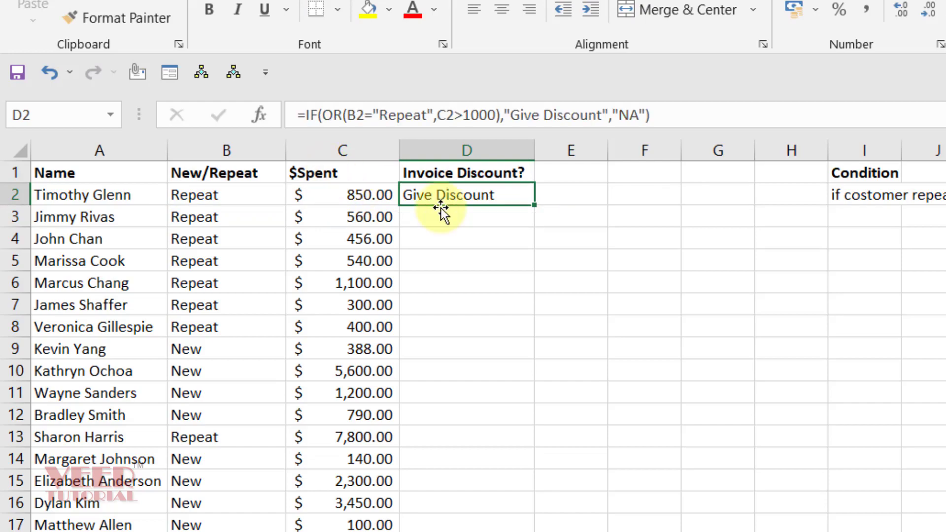
# Fill the discount formula down to D21 and check the copied results around rows 8-9.
pyautogui.doubleClick(533, 204)
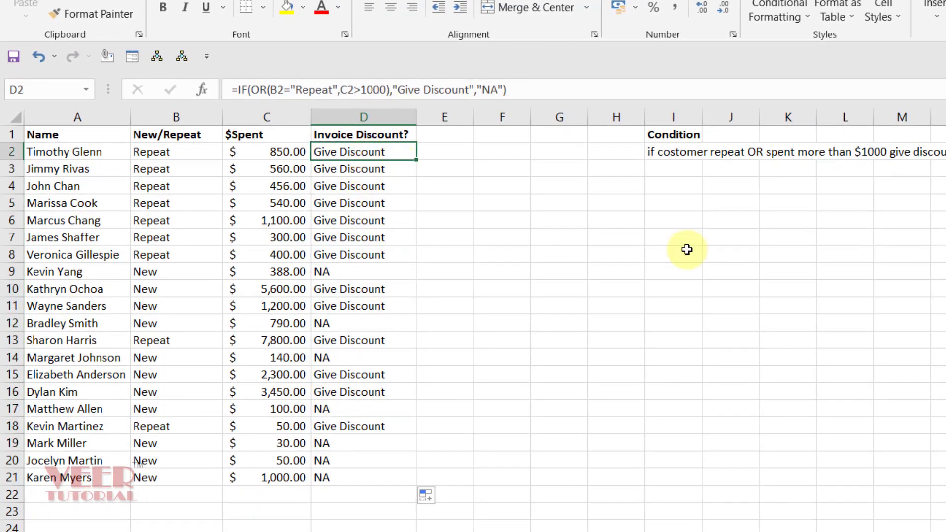
pyautogui.doubleClick(363, 151)
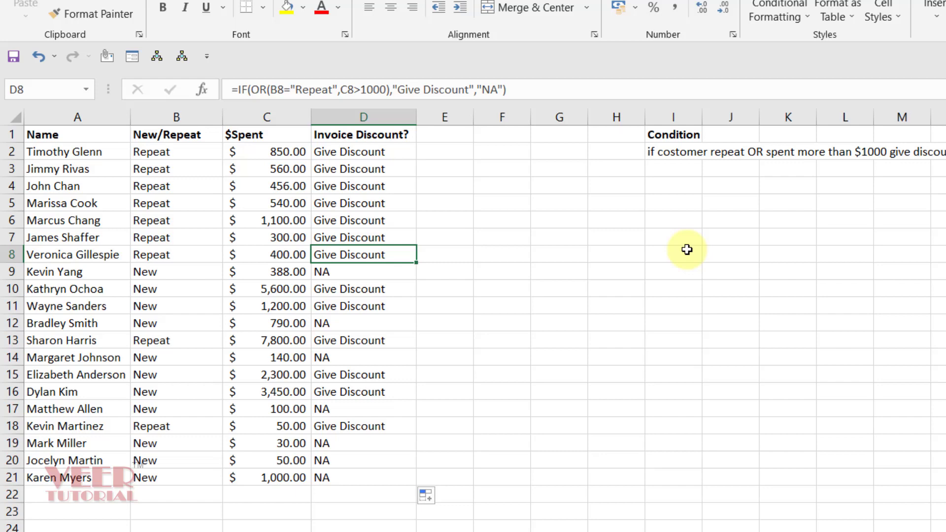
pyautogui.click(175, 271)
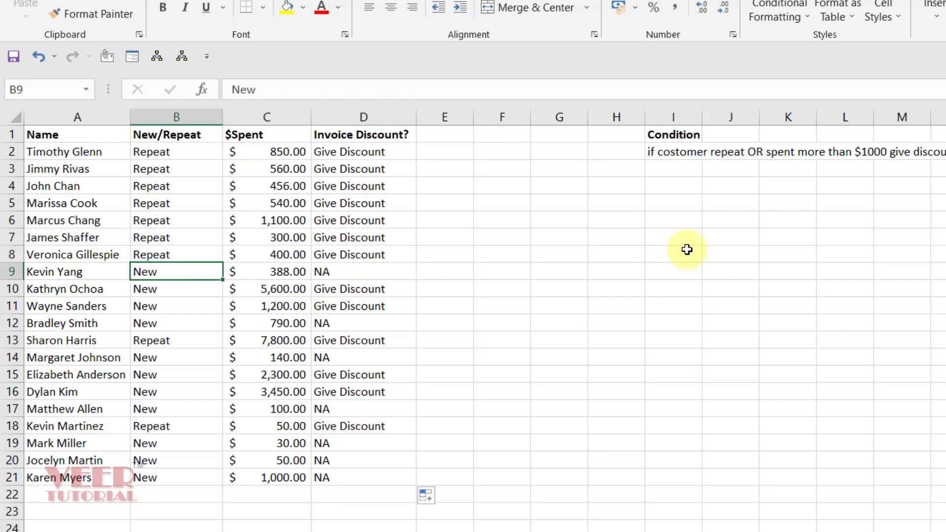
pyautogui.click(267, 271)
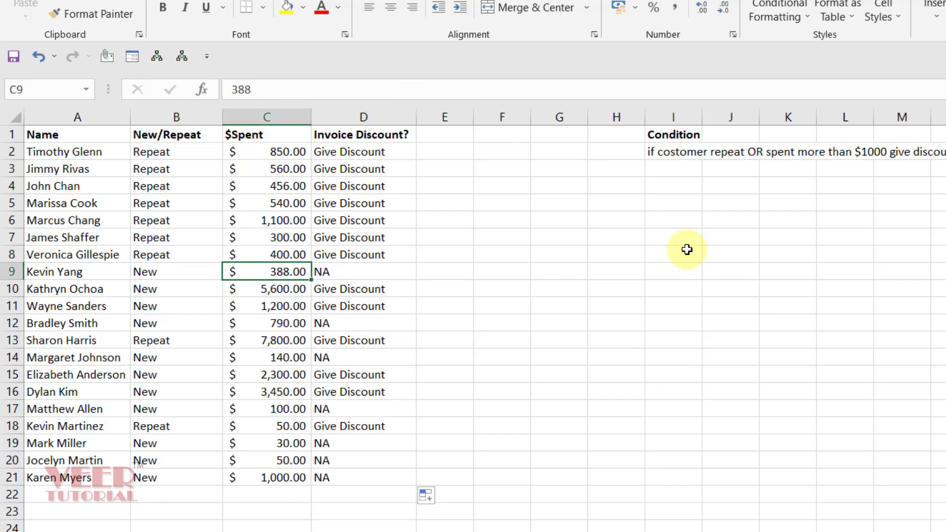
pyautogui.click(363, 272)
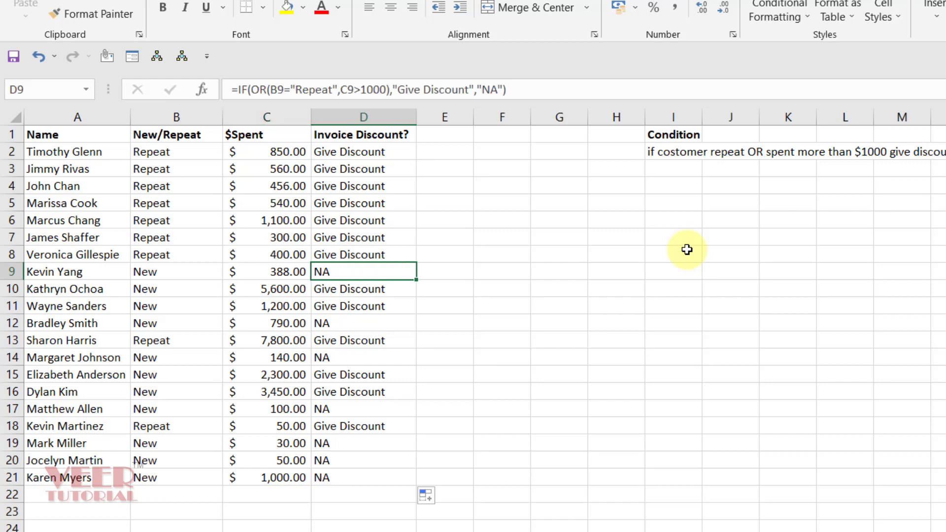